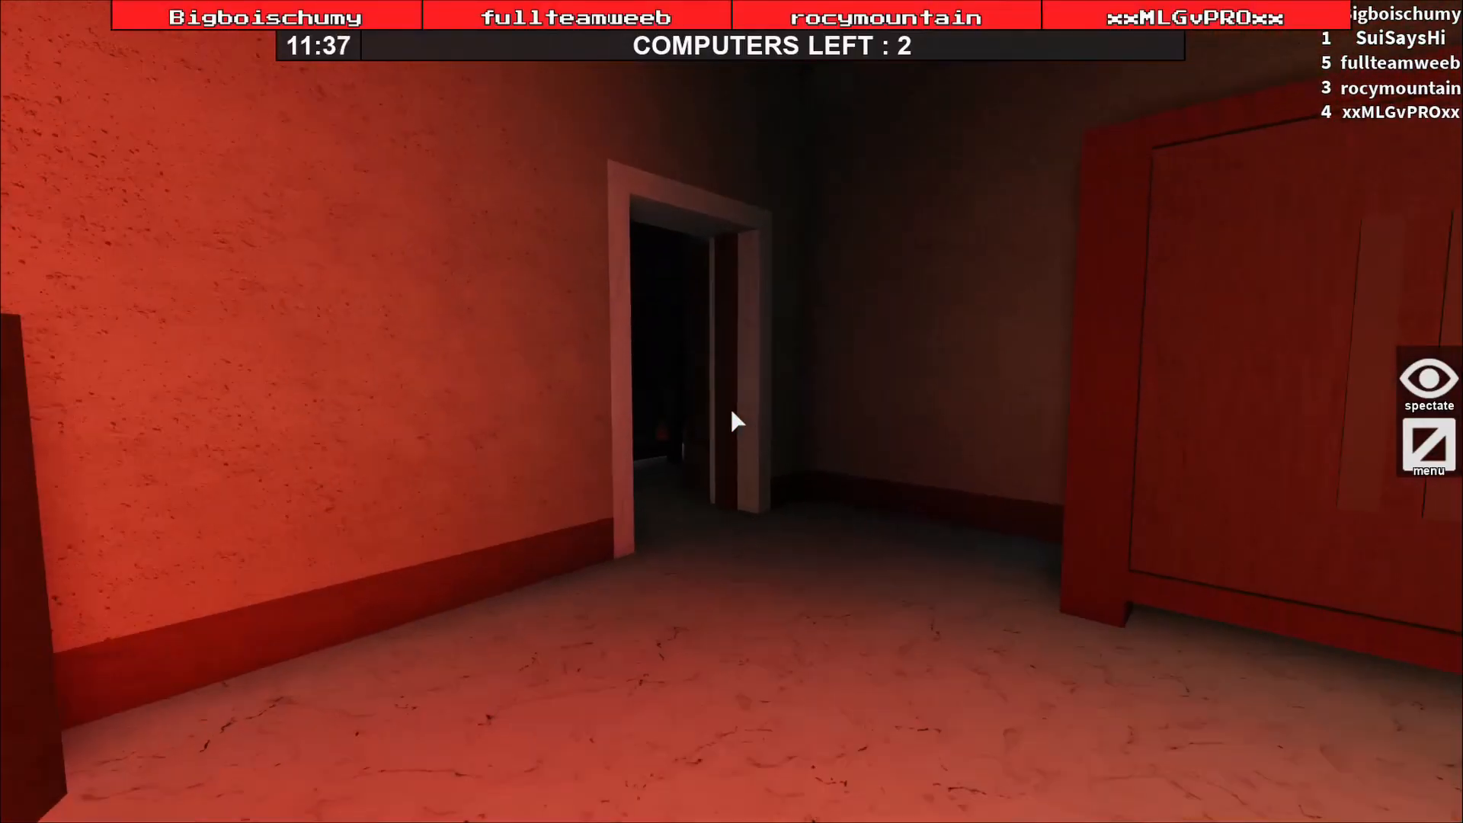
mouse_move(732, 422)
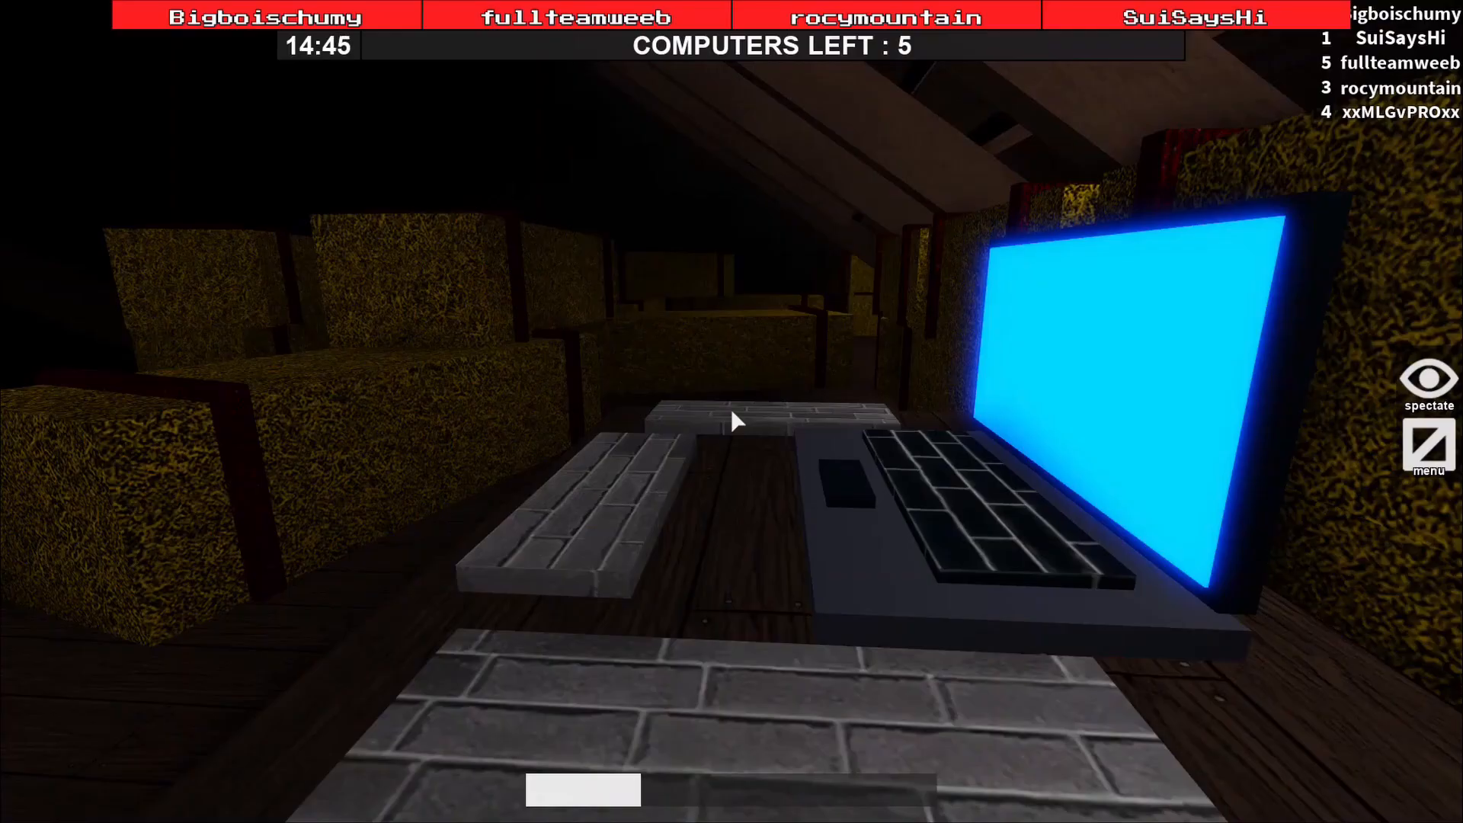
Step: Interact with a computer to hack it, then spectate the remaining survivors with the spectate arrow
key("e")
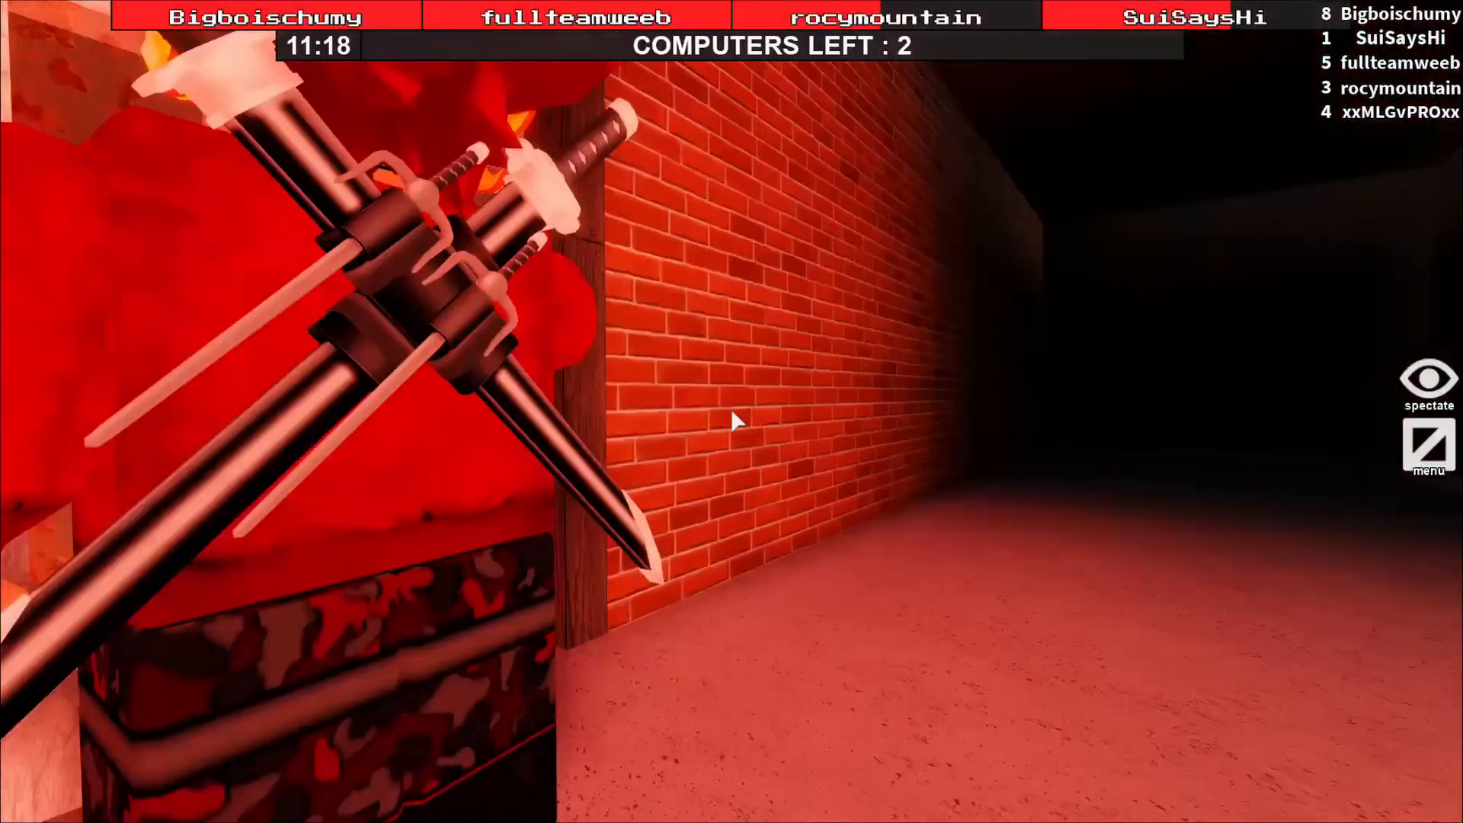
mouse_move(733, 423)
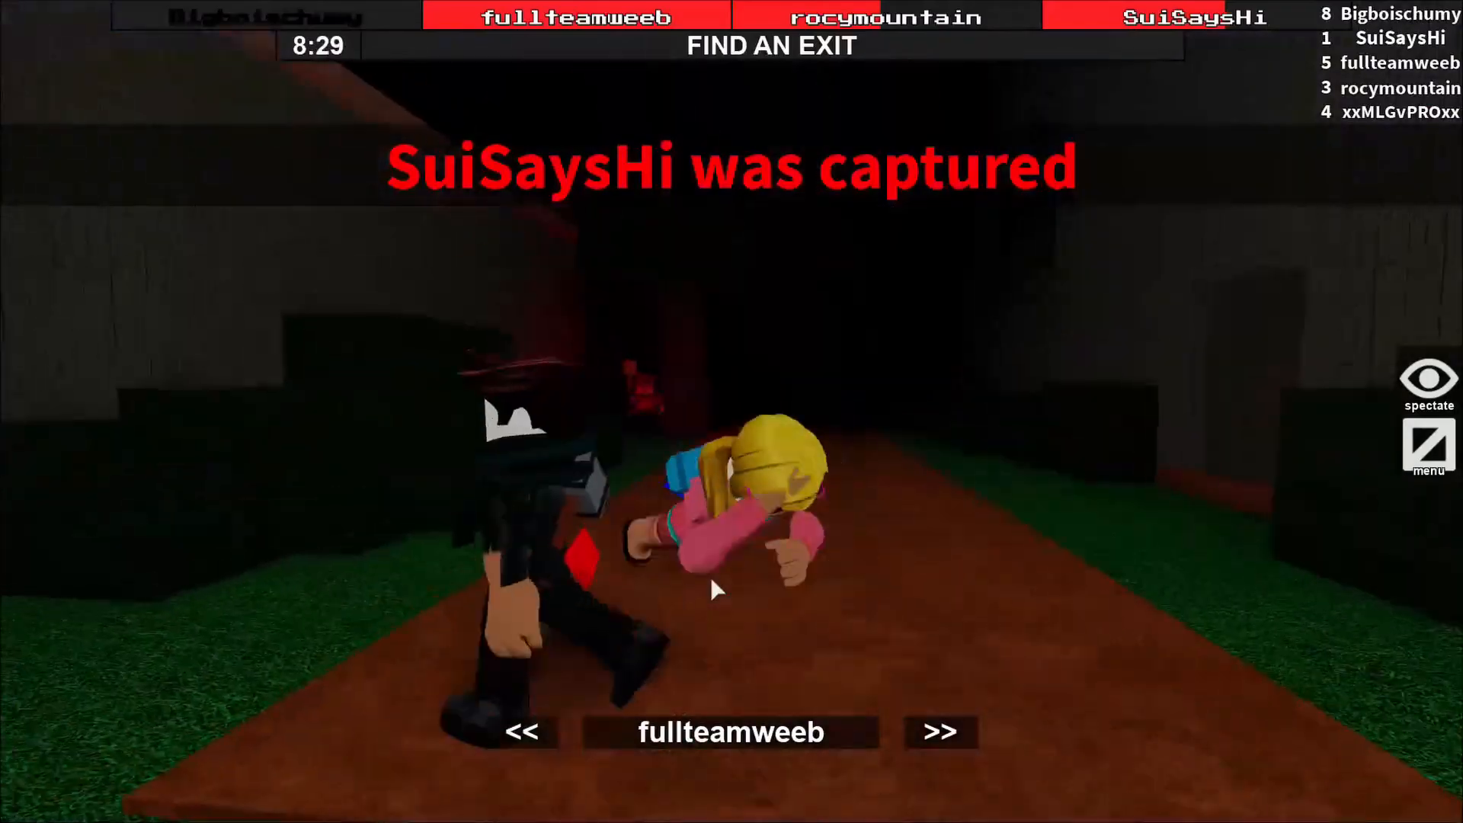
left_click(940, 731)
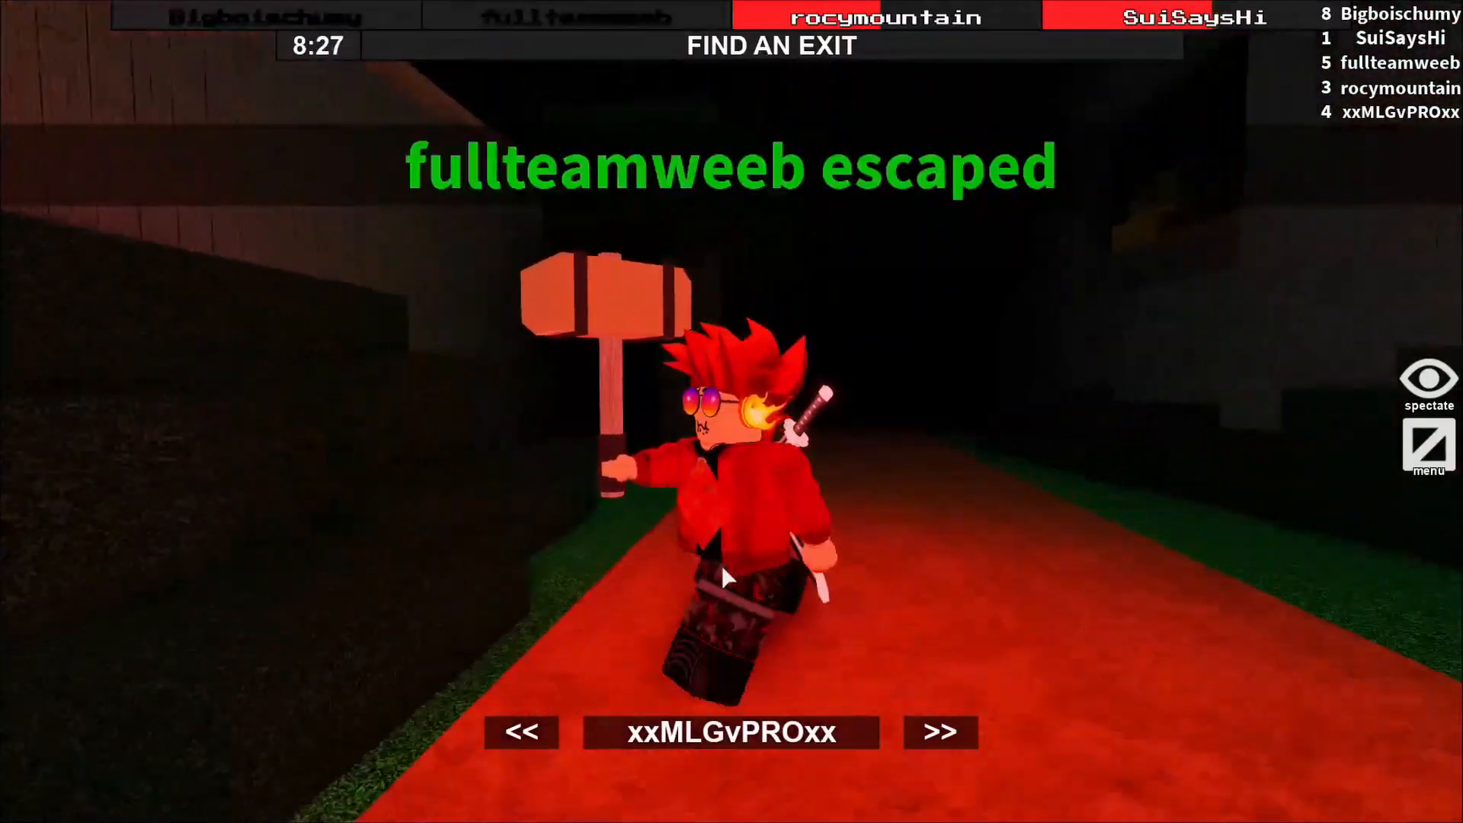